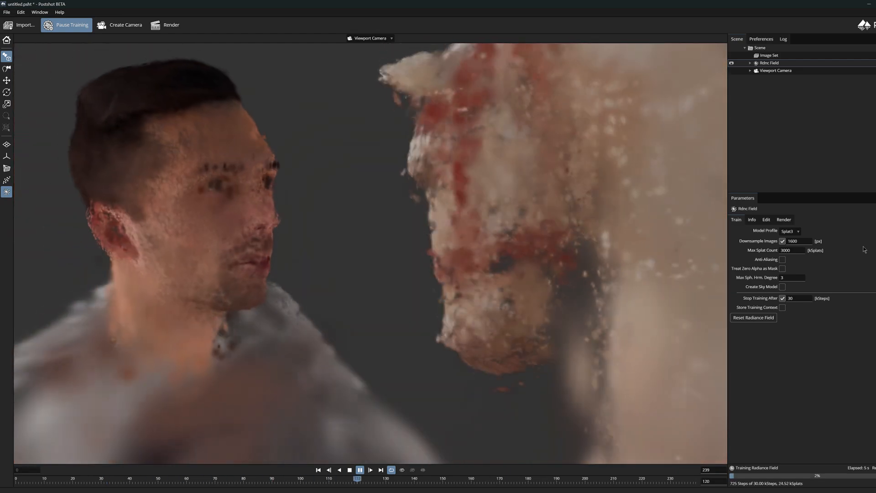
- Stop training and load the woman-in-cap scene as an untrained point cloud
{"action": "left_click", "coordinate": [753, 317]}
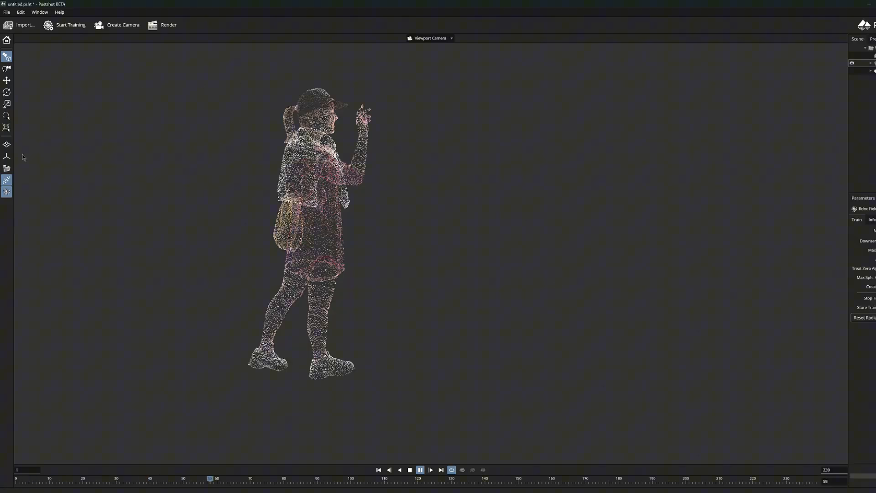
- Load a fresh scene showing the ground grid, axes and a disc of seed points under Splat ADC
{"action": "left_click", "coordinate": [68, 25]}
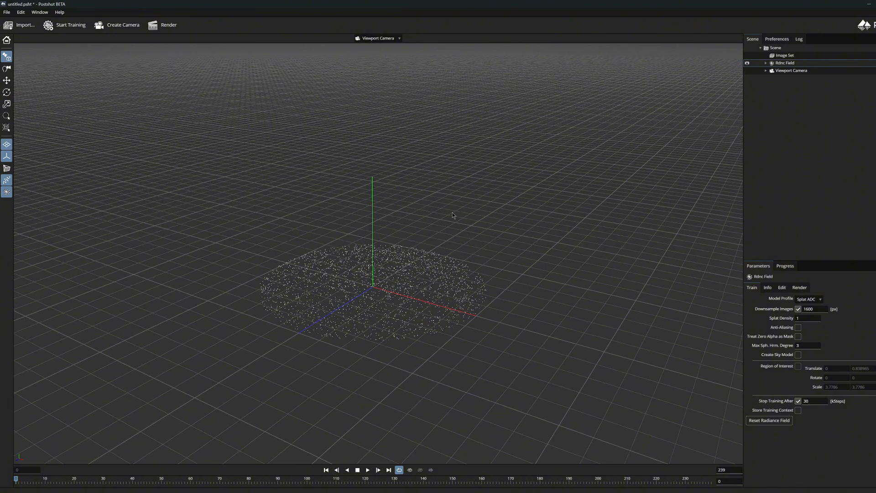
- Step the timeline to show the car's wheel point clouds with red brake points
{"action": "left_click", "coordinate": [69, 25]}
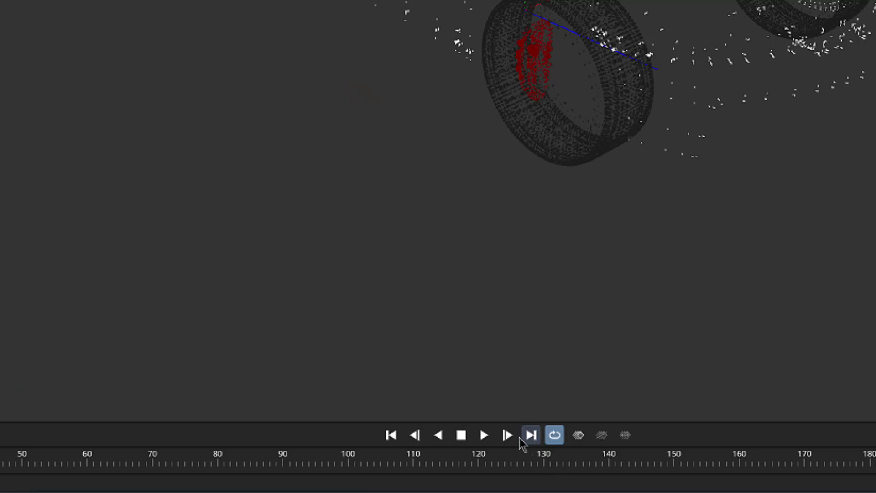
- Start training the green sports car scene with the Splat MCMC profile
{"action": "left_click", "coordinate": [484, 435]}
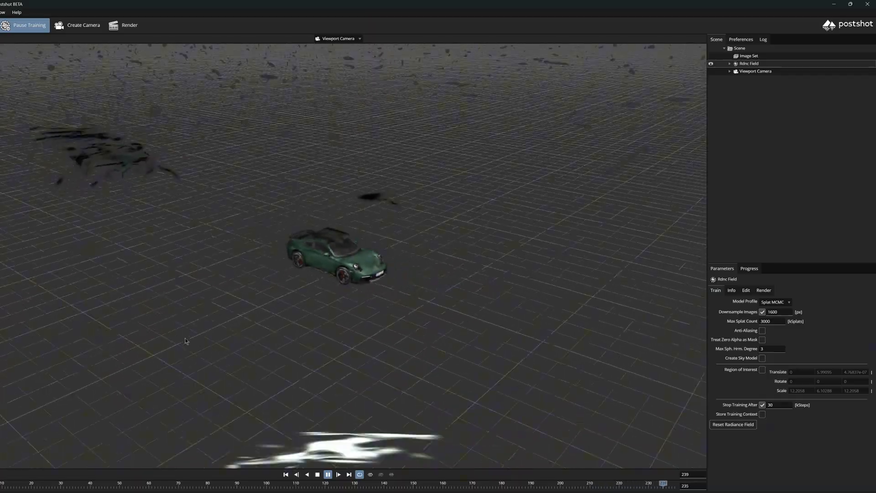
- Switch Model Profile to Splat ADC and confirm Yes to reset the radiance field and retrain
{"action": "left_click", "coordinate": [775, 301]}
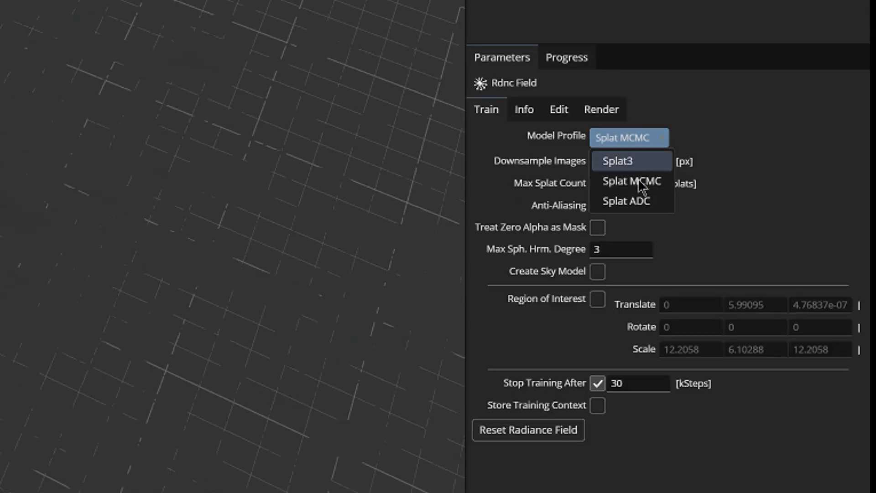
{"action": "left_click", "coordinate": [528, 430]}
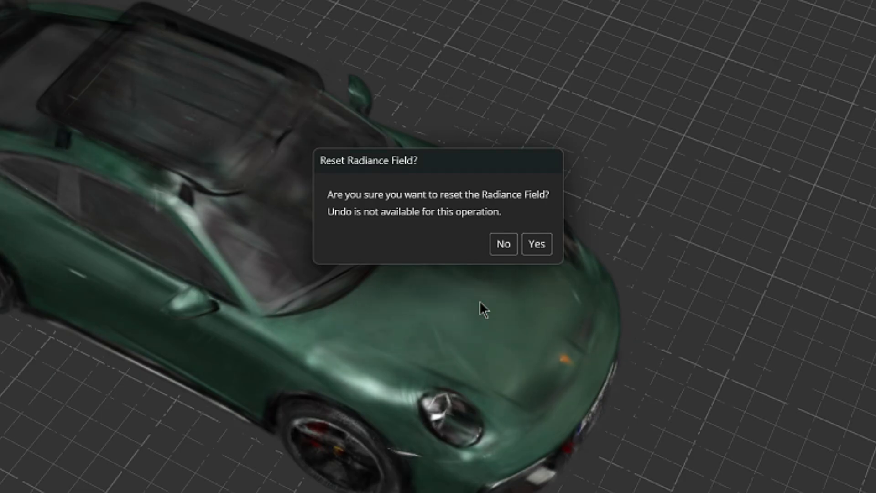
{"action": "left_click", "coordinate": [536, 244]}
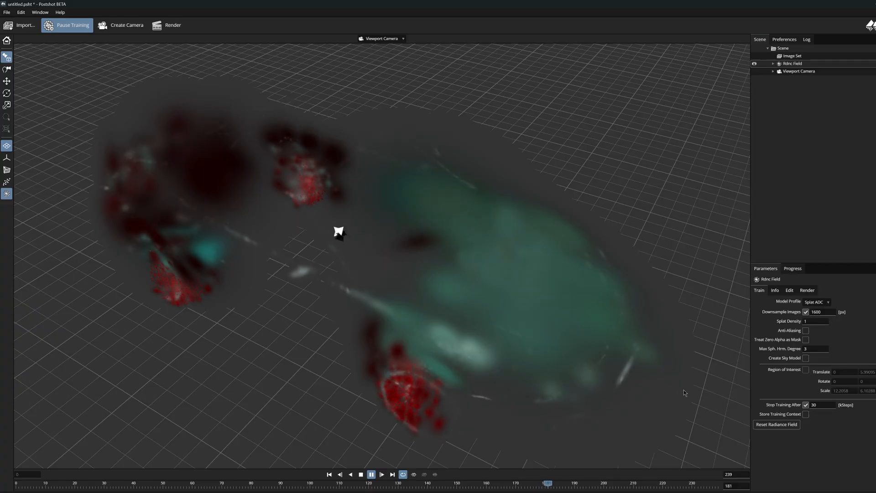